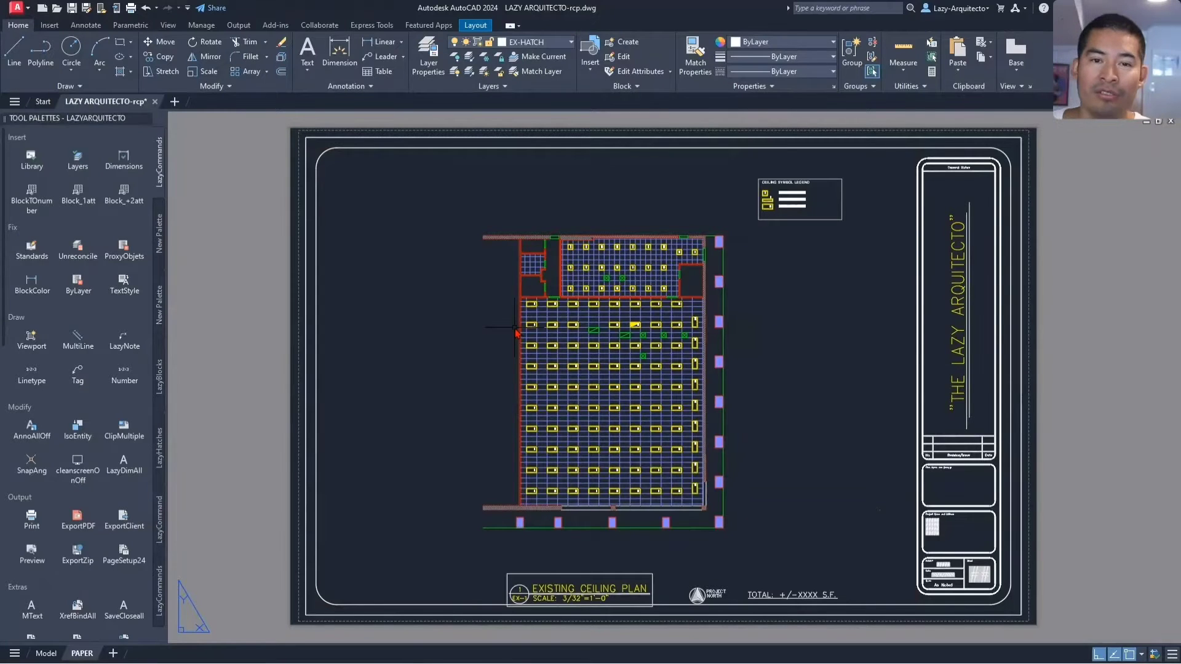
mouse_move(500, 331)
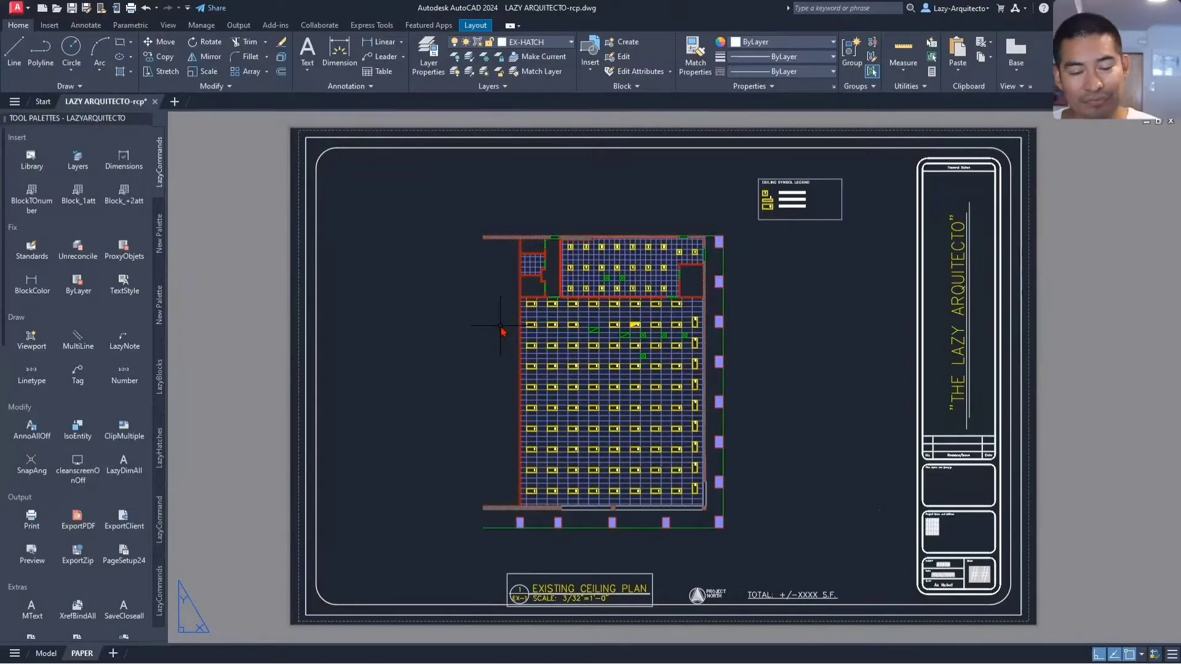
mouse_move(490, 309)
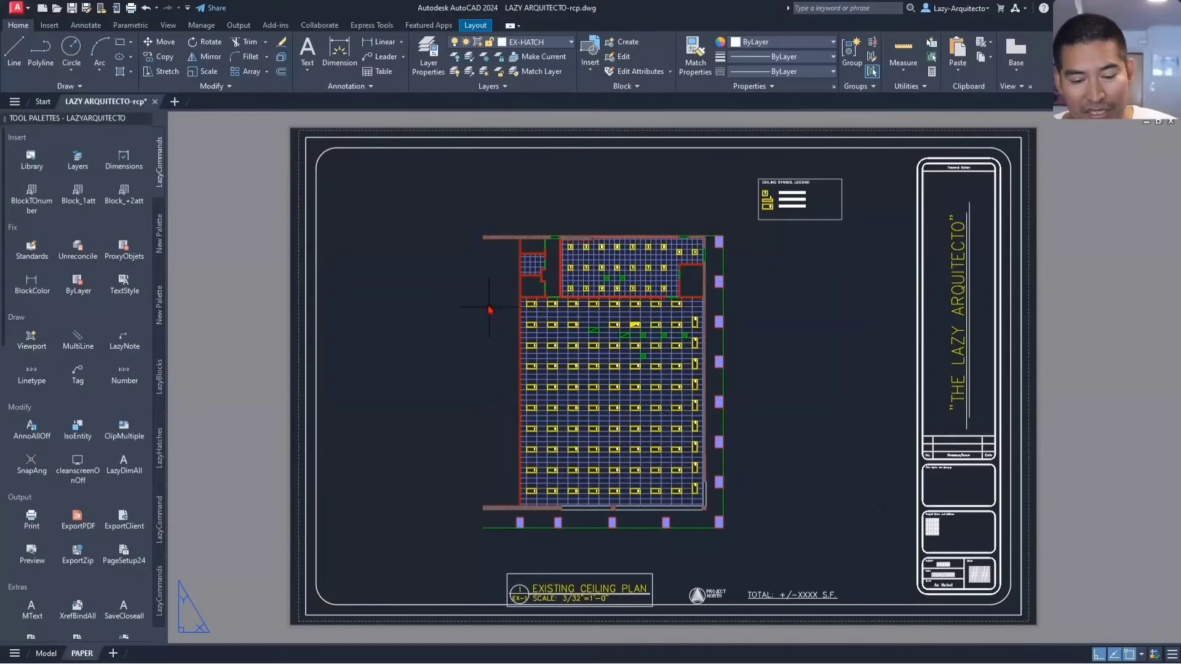
Set the Sheet/layout uniform background colour to white in Drawing Window Colors (OP)
text(OP)
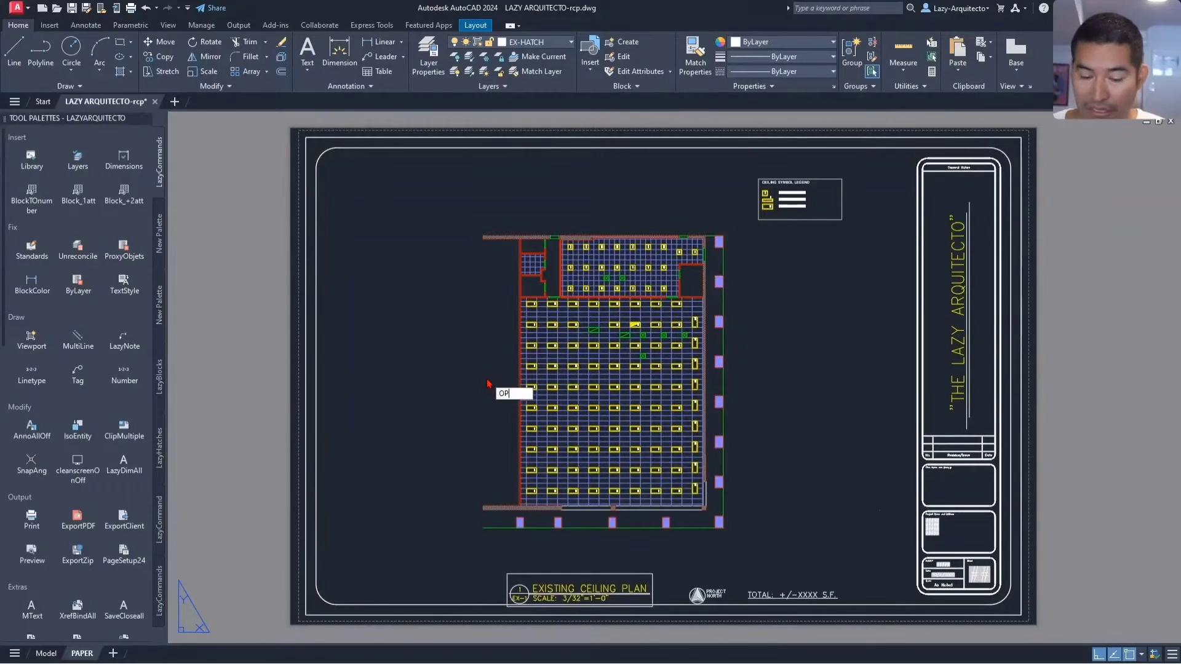
key(Return)
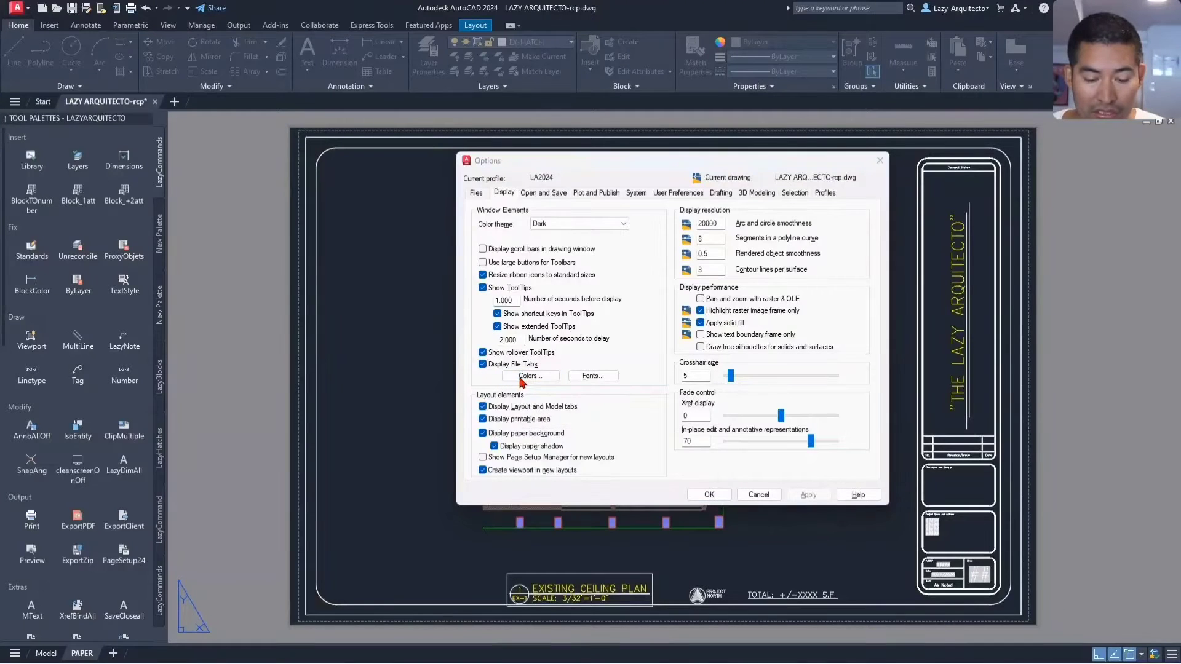
click(529, 376)
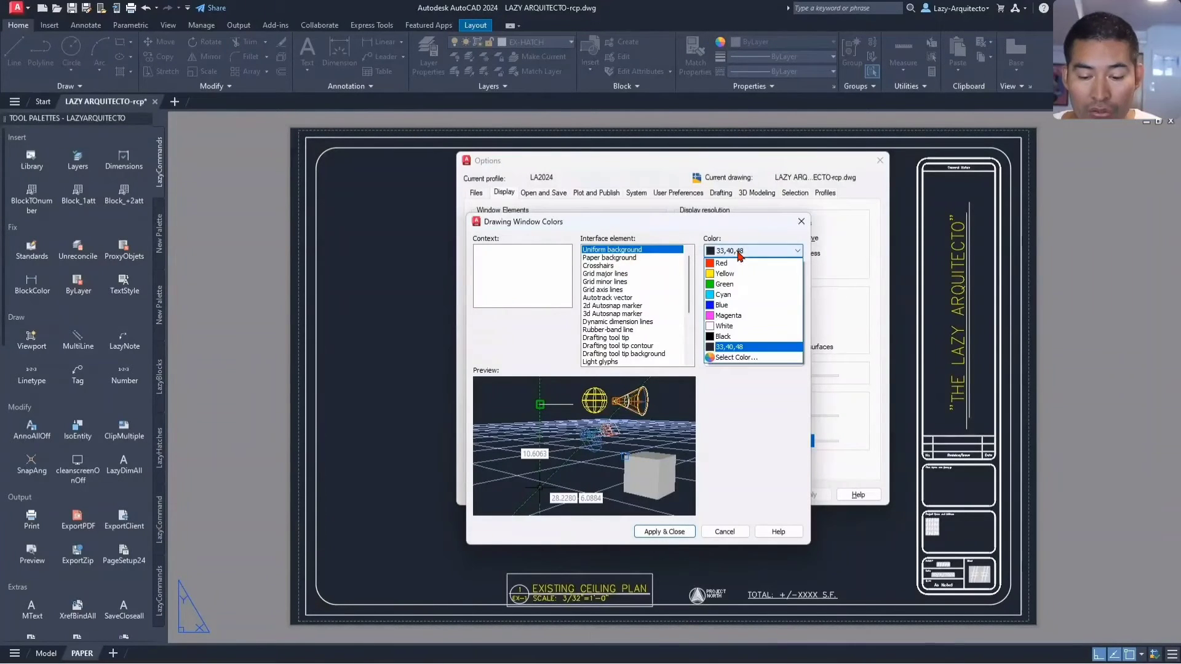
click(723, 325)
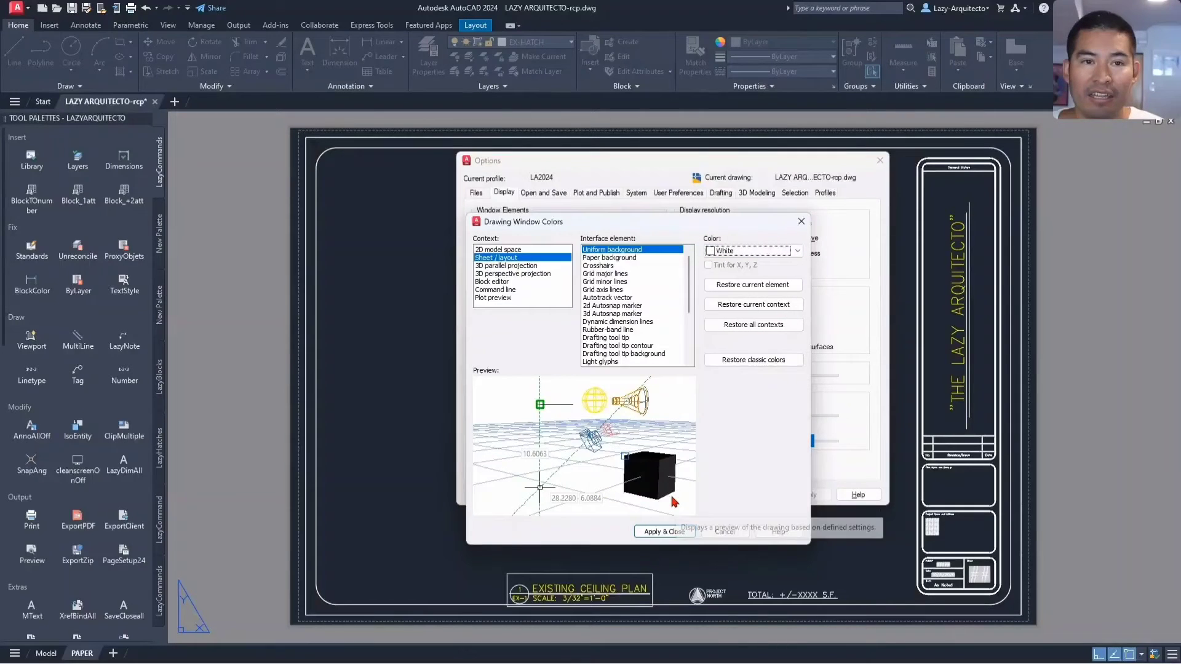
mouse_move(621, 502)
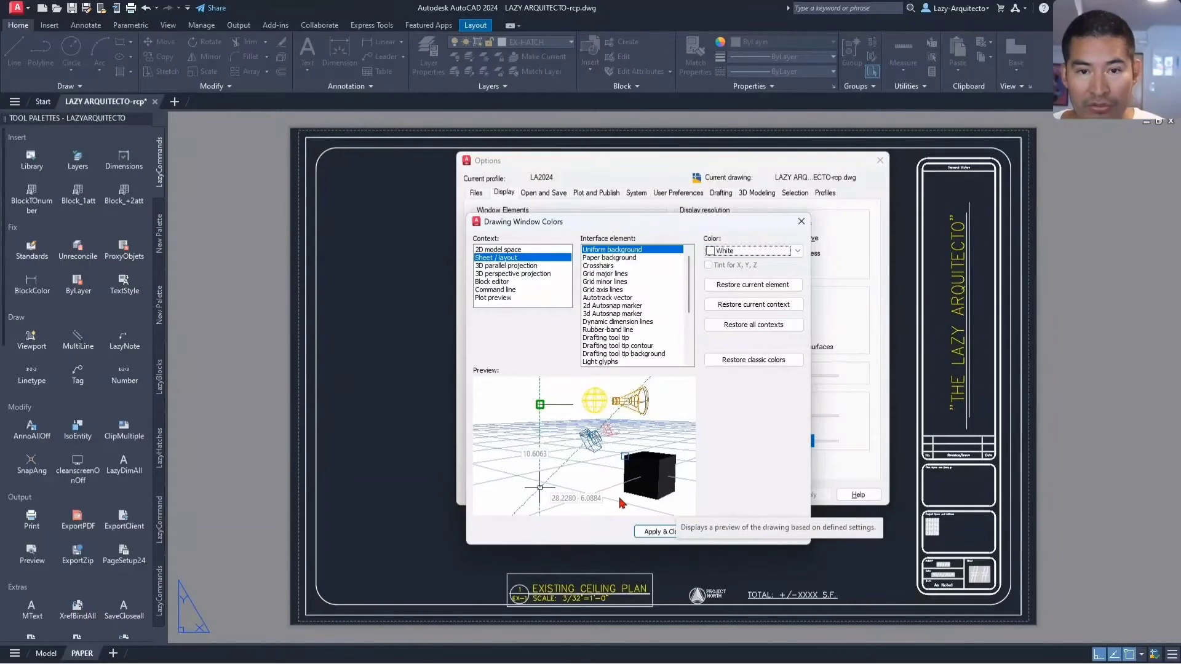
click(801, 220)
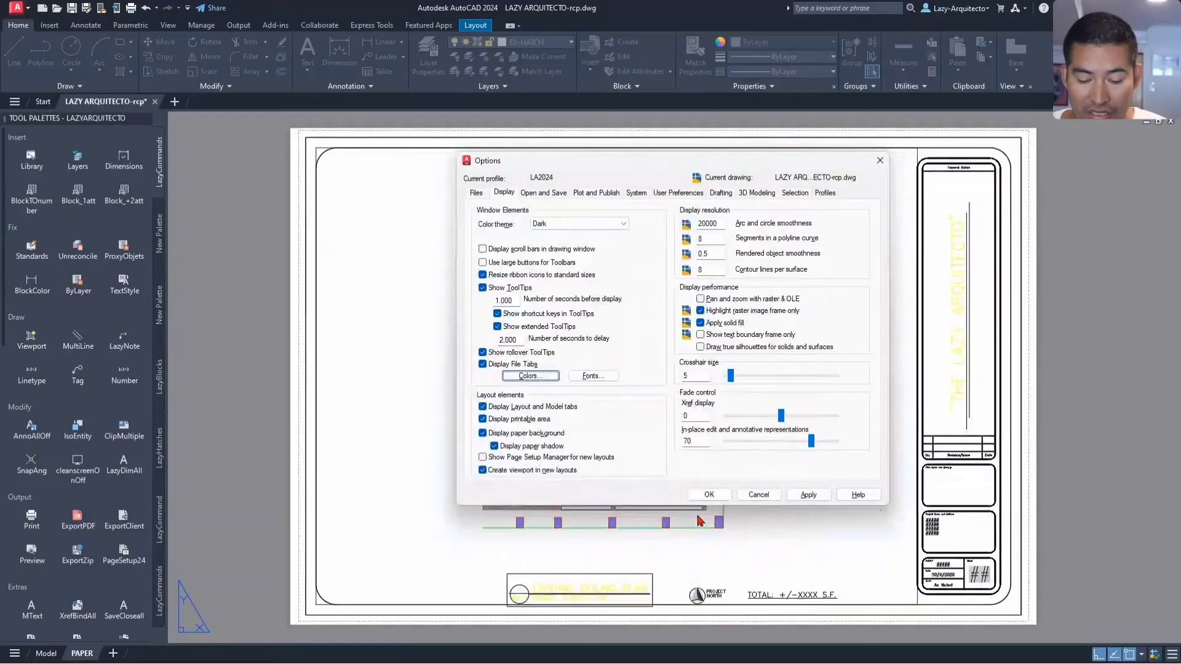
Close Options and open the Page Setup Manager for the PAPER layout
click(708, 494)
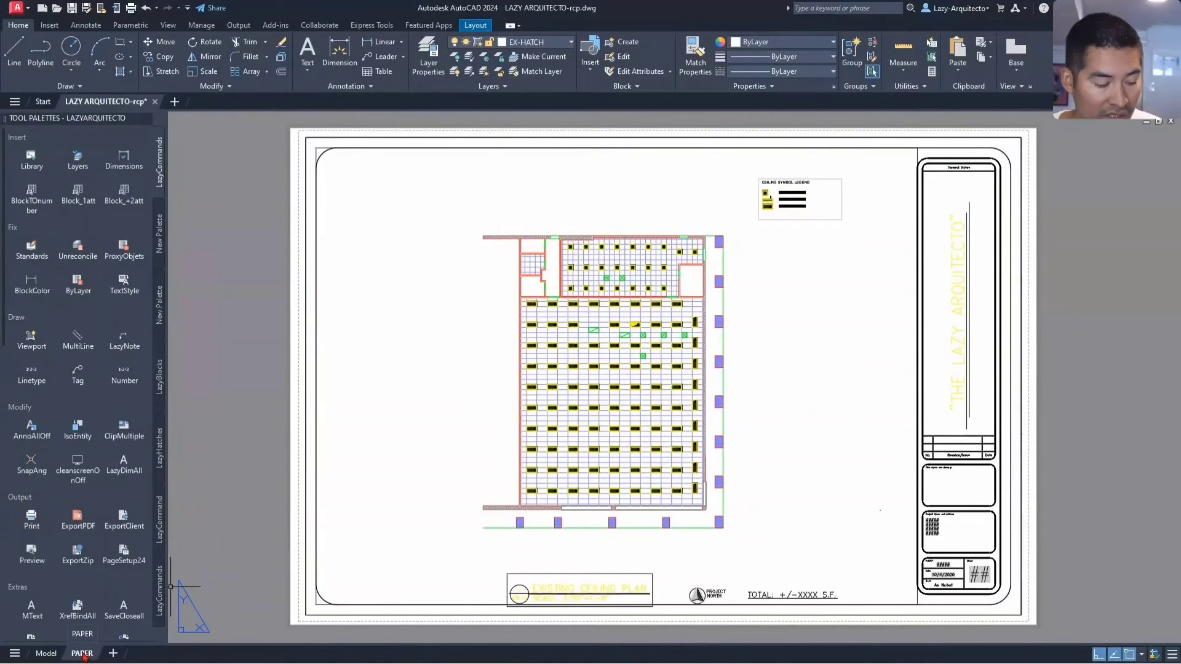
right_click(81, 654)
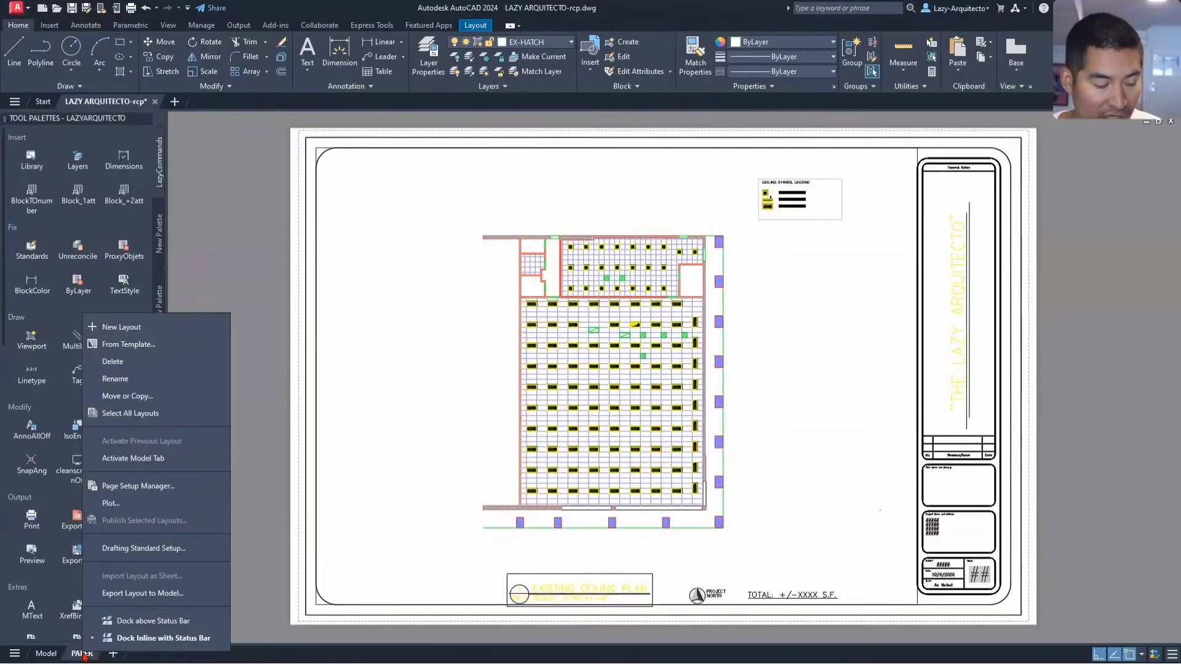
mouse_move(159, 503)
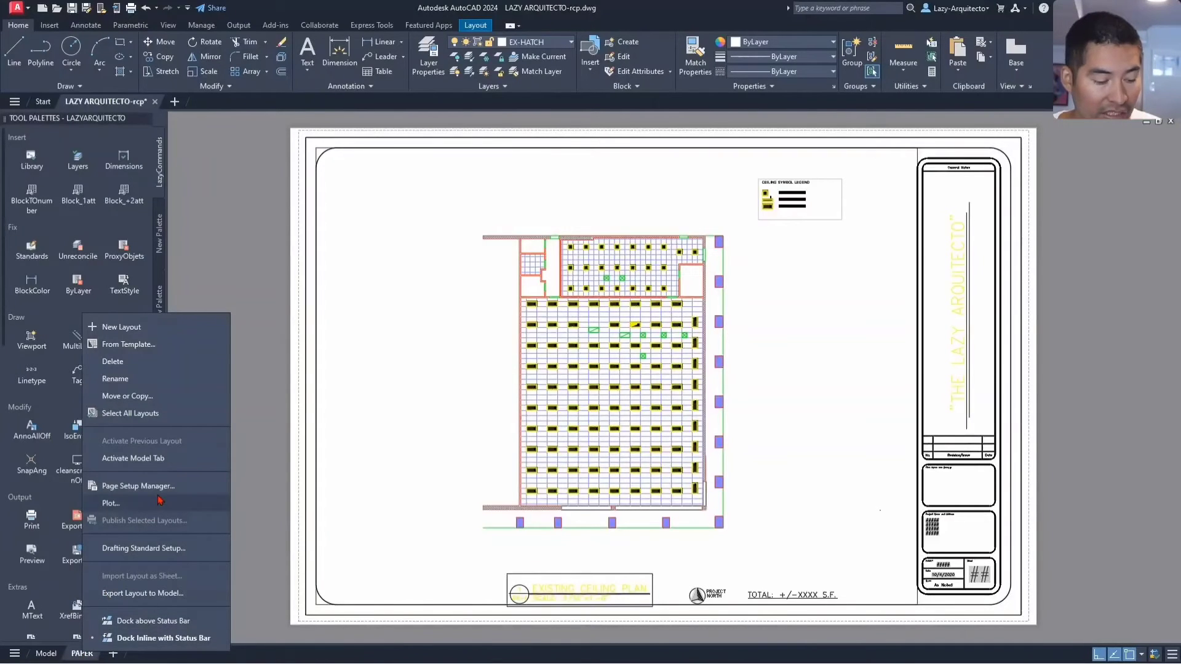
click(138, 486)
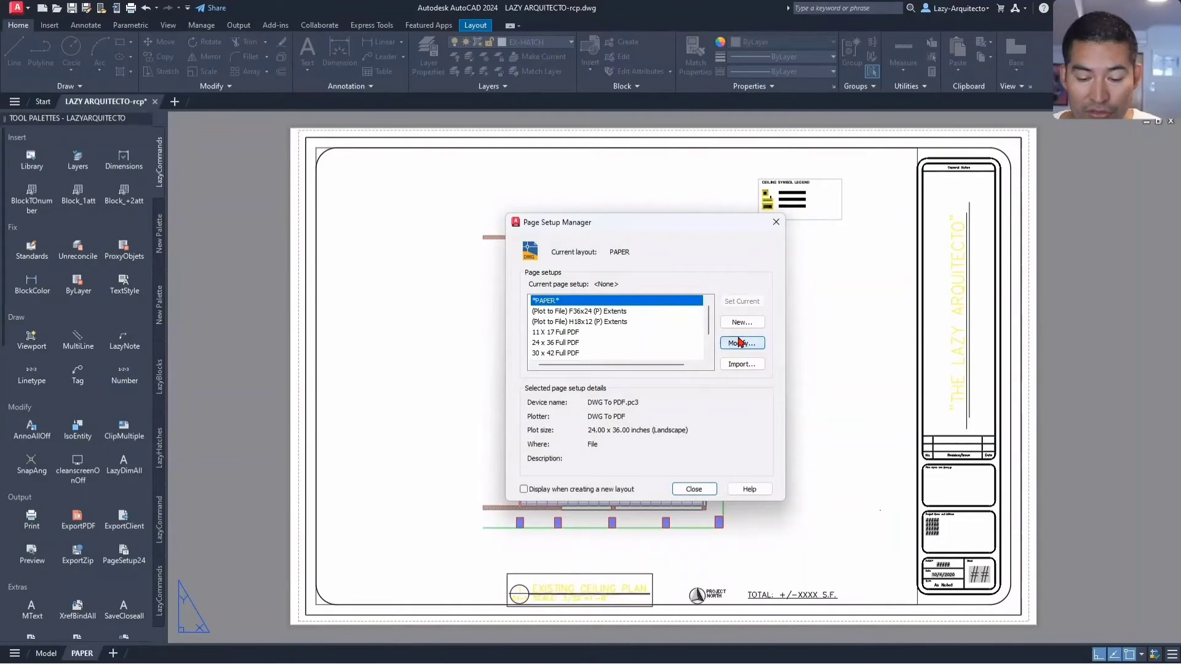
Enable Display plot styles in the PAPER layout's page setup
click(741, 342)
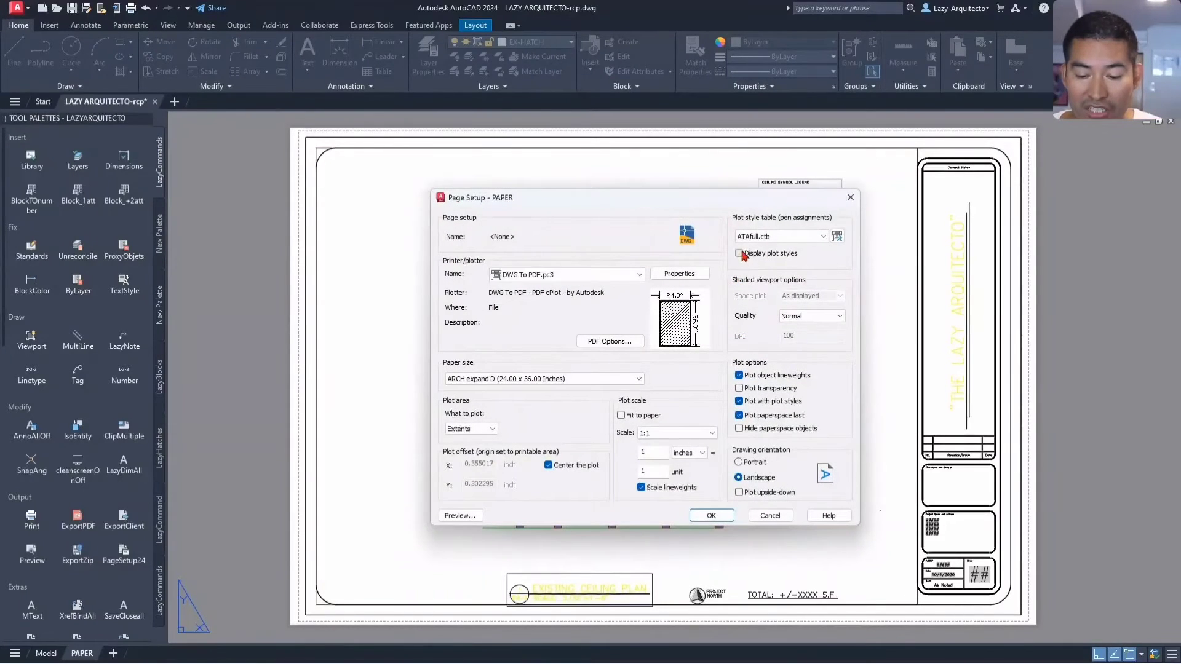
mouse_move(739, 253)
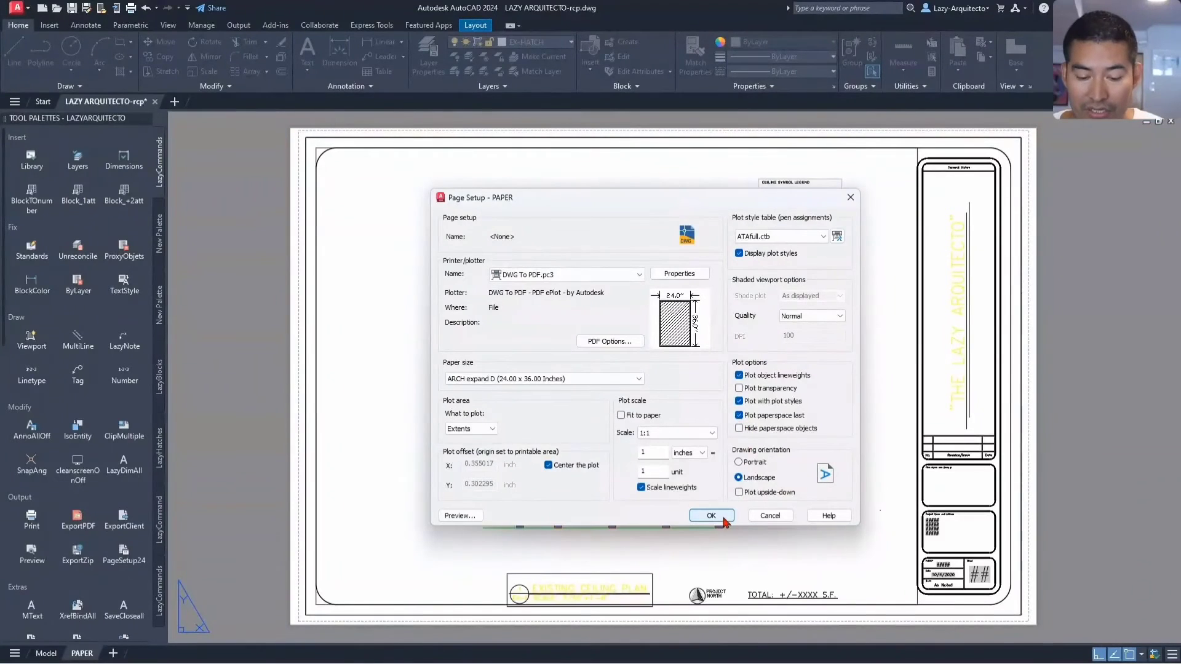
click(710, 515)
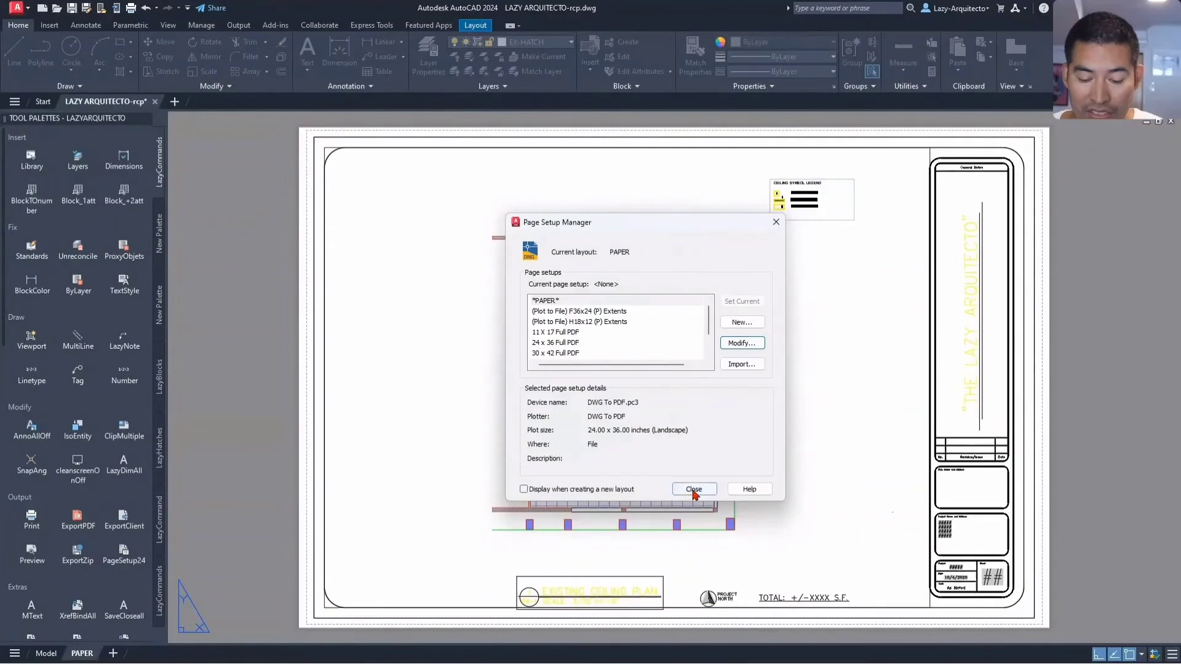
click(692, 489)
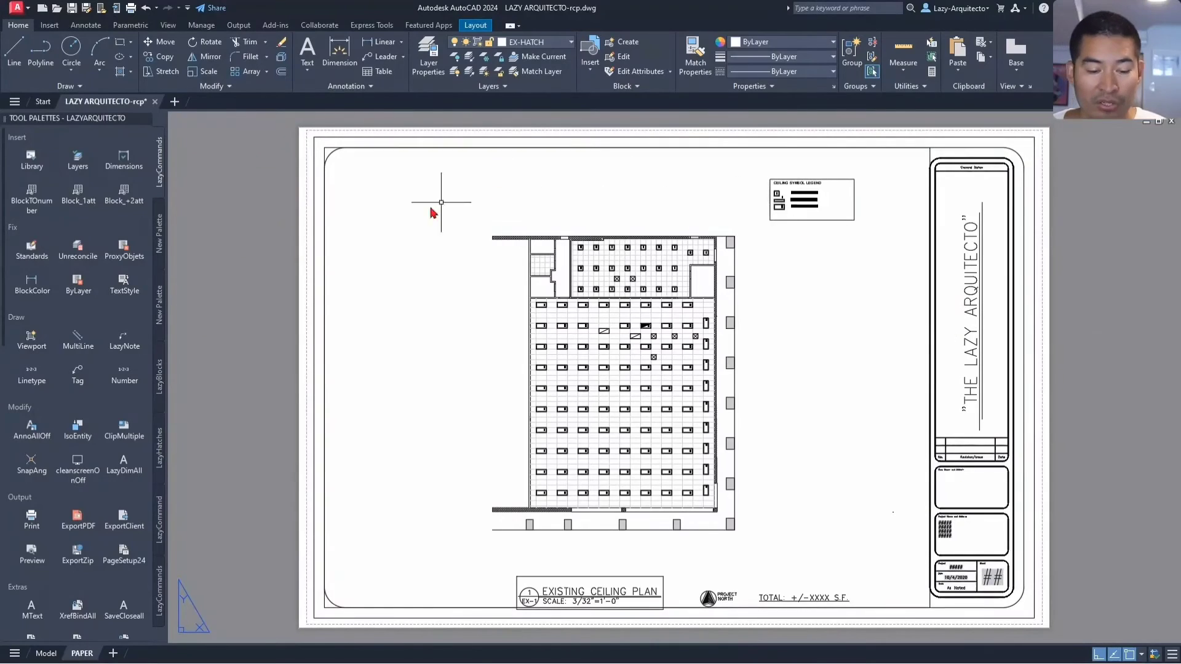
mouse_move(899, 325)
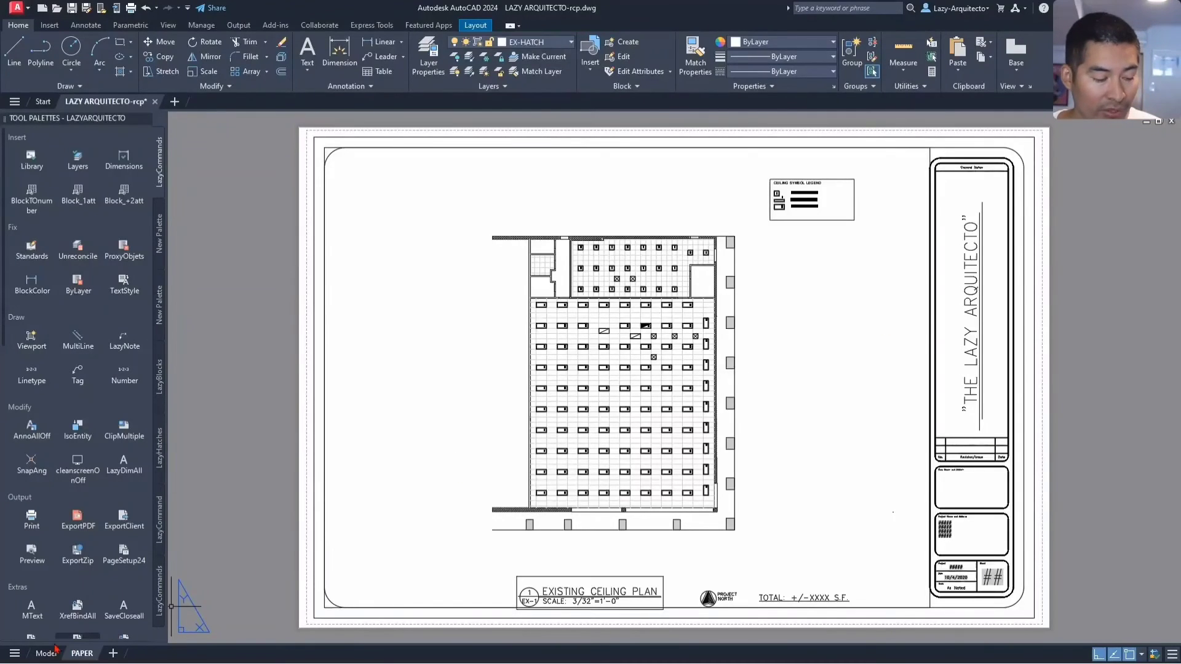
click(46, 654)
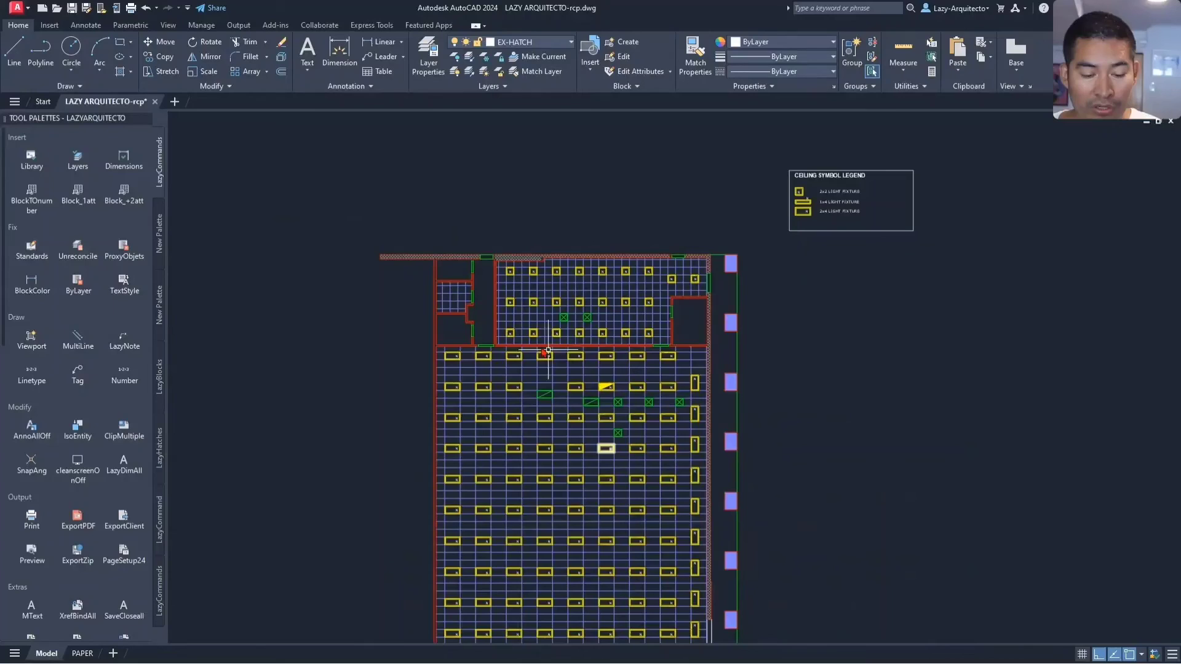
click(81, 653)
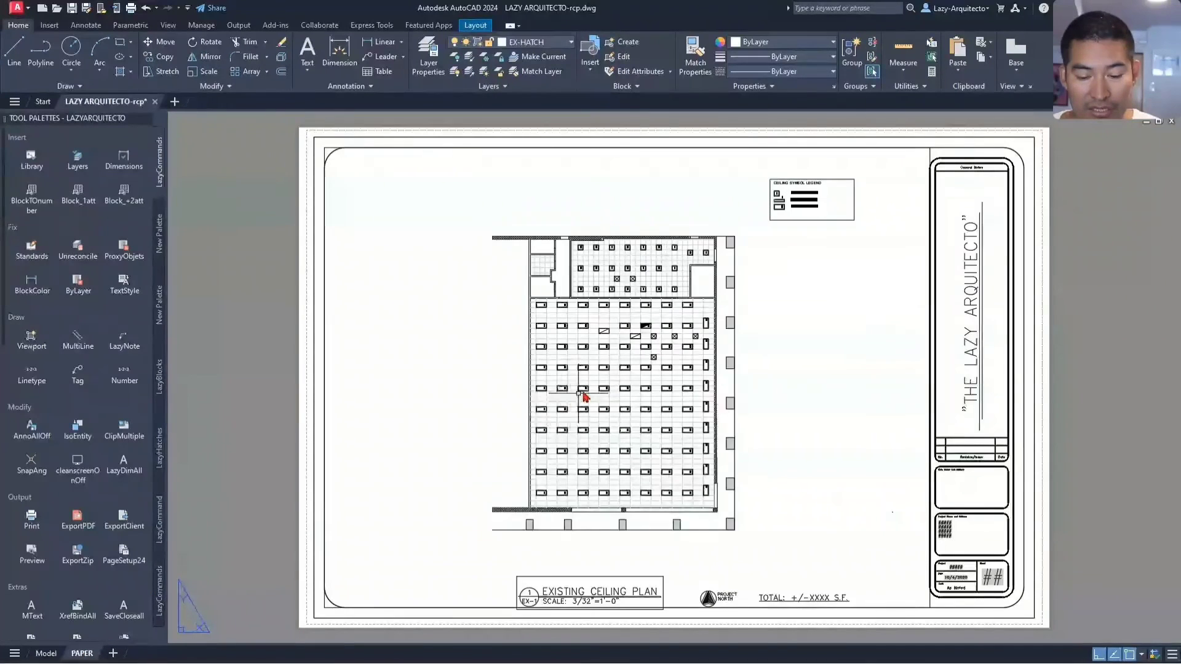